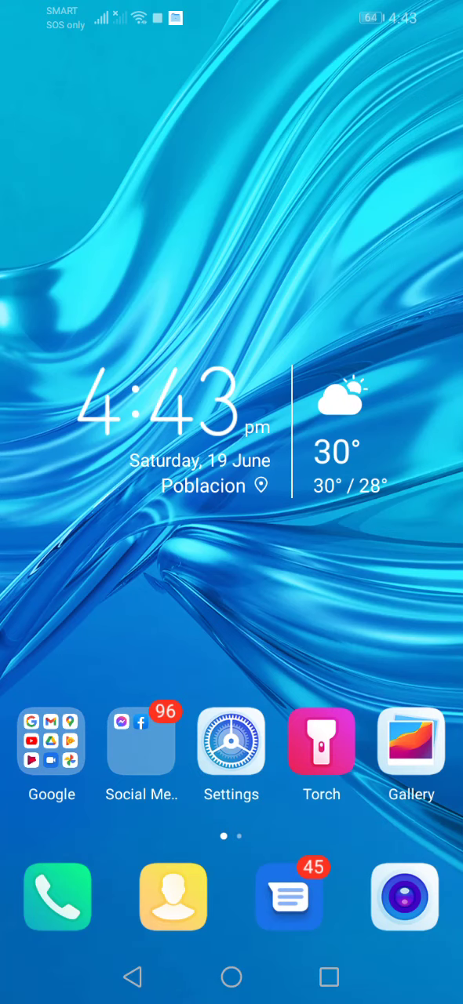
Step: Reach the Games folder on the second home screen and page through it to find Minecraft
{"action": "scroll", "scroll_direction": "left", "scroll_amount": 3}
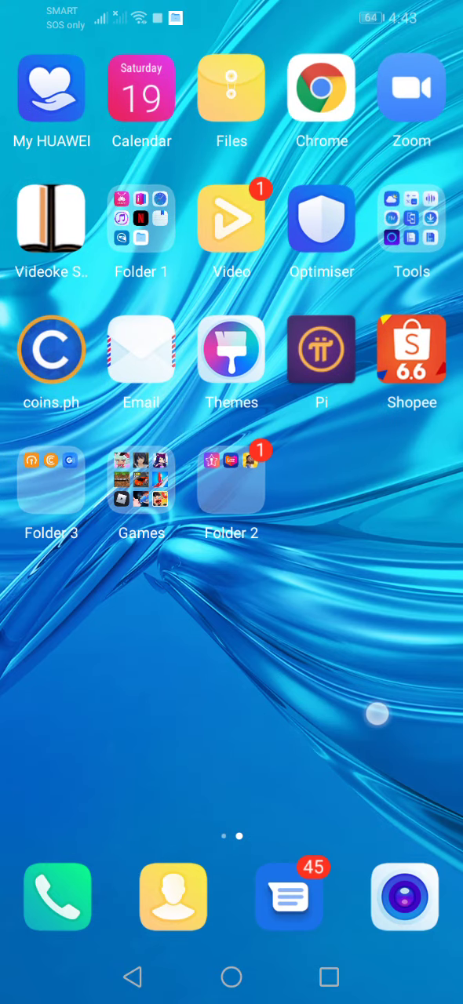
{"action": "left_click", "coordinate": [141, 479]}
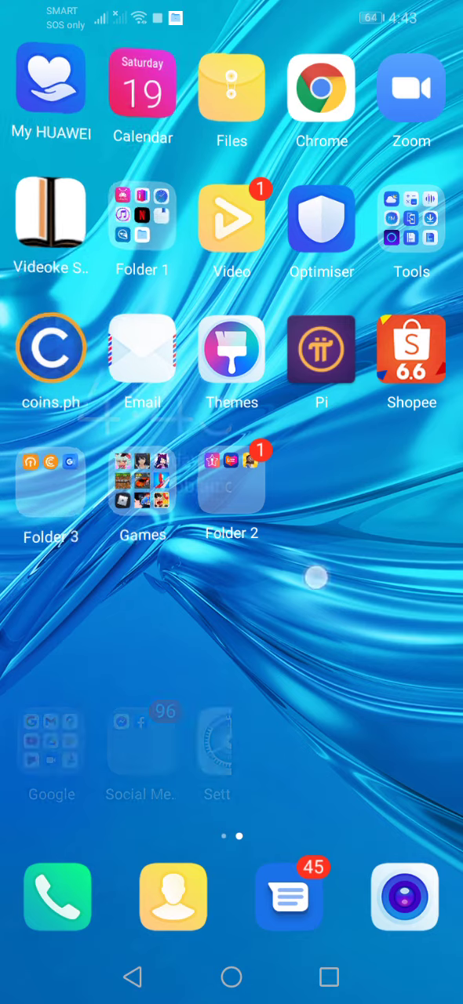
{"action": "left_click", "coordinate": [141, 480]}
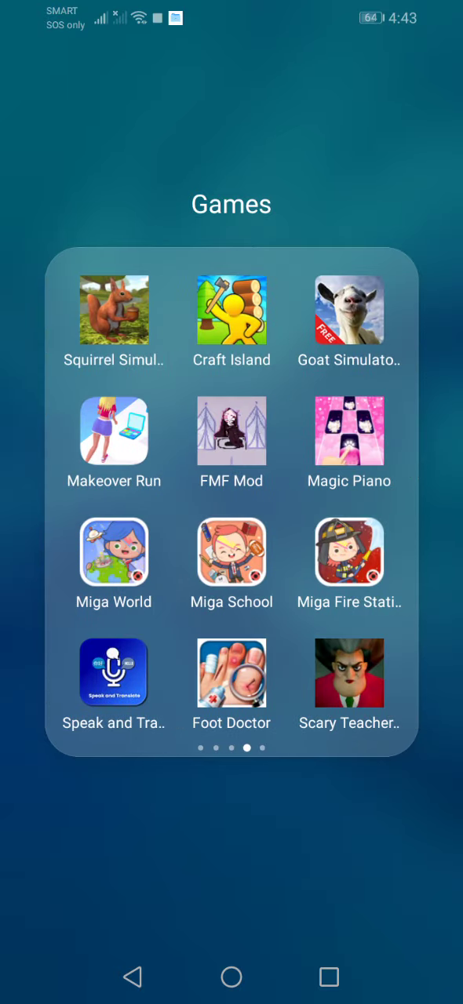
{"action": "scroll", "scroll_direction": "left", "scroll_amount": 3}
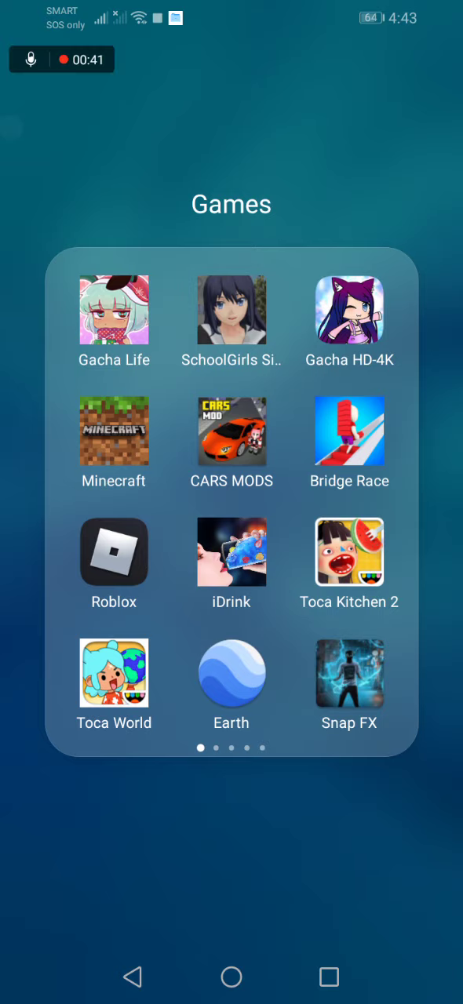
Step: Launch Minecraft from the Games folder and let the title screen load
{"action": "left_click", "coordinate": [113, 430]}
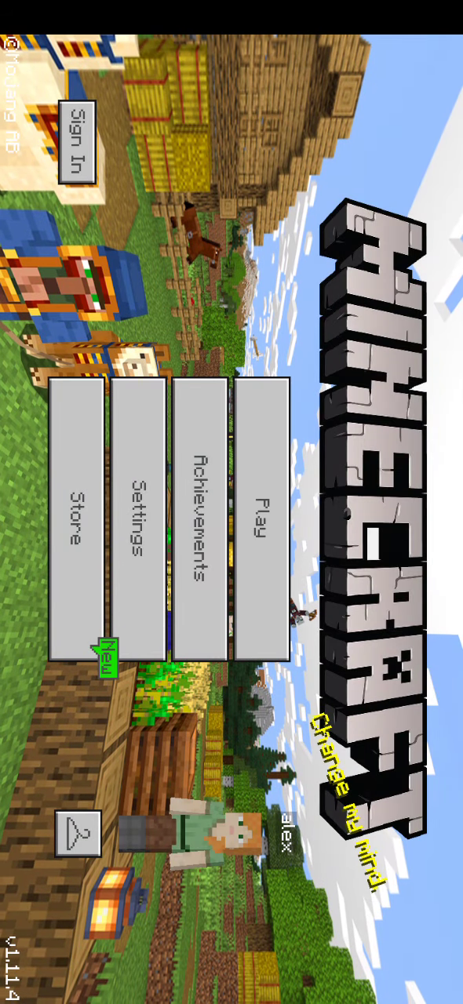
Step: Start creating a new world so its Game Settings screen appears
{"action": "left_click", "coordinate": [251, 527]}
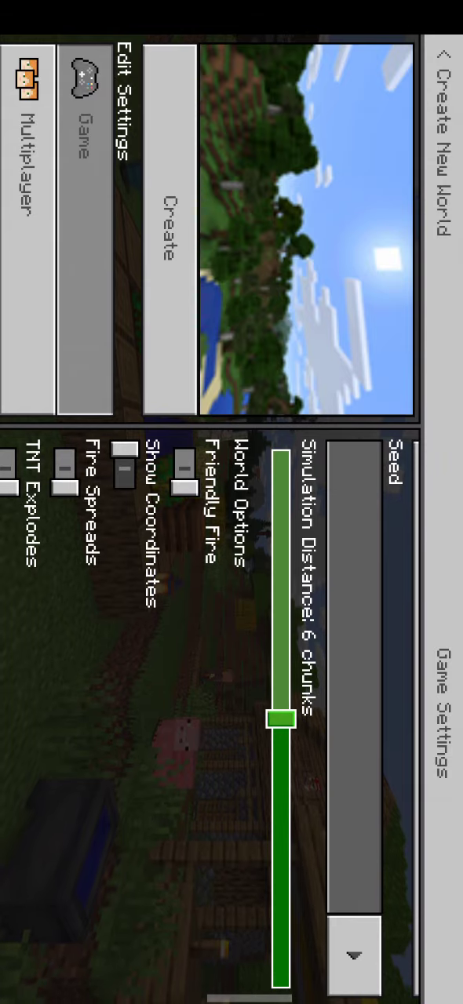
Step: Turn on Education Edition for the new world and confirm its warning dialog
{"action": "scroll", "scroll_direction": "down", "scroll_amount": 3}
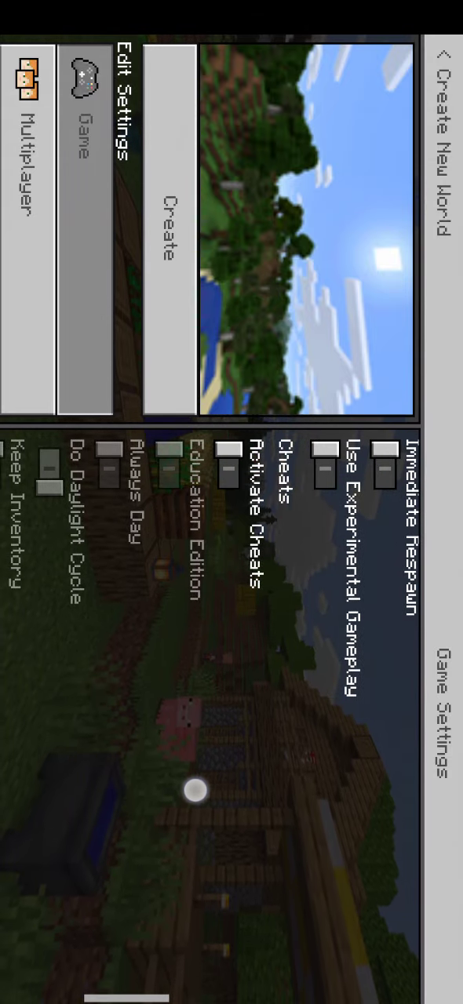
{"action": "left_click", "coordinate": [383, 470]}
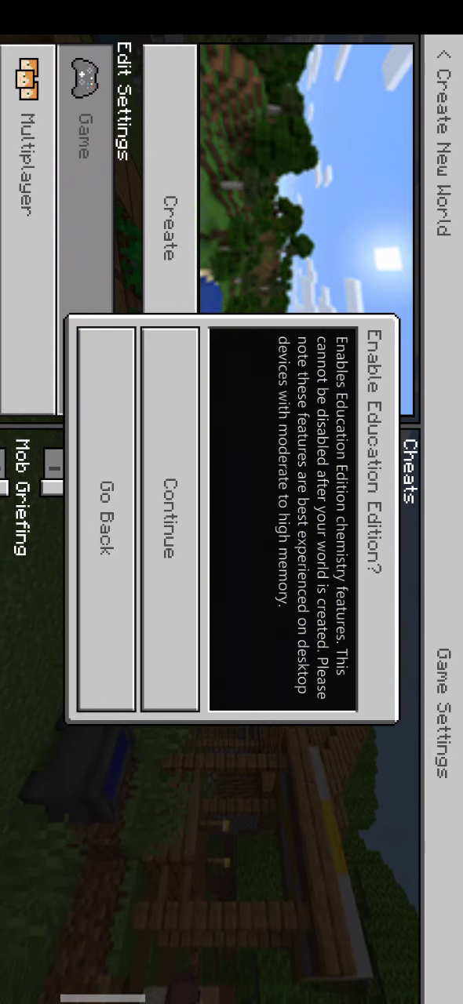
{"action": "left_click", "coordinate": [174, 527]}
{"action": "type", "text": "/a"}
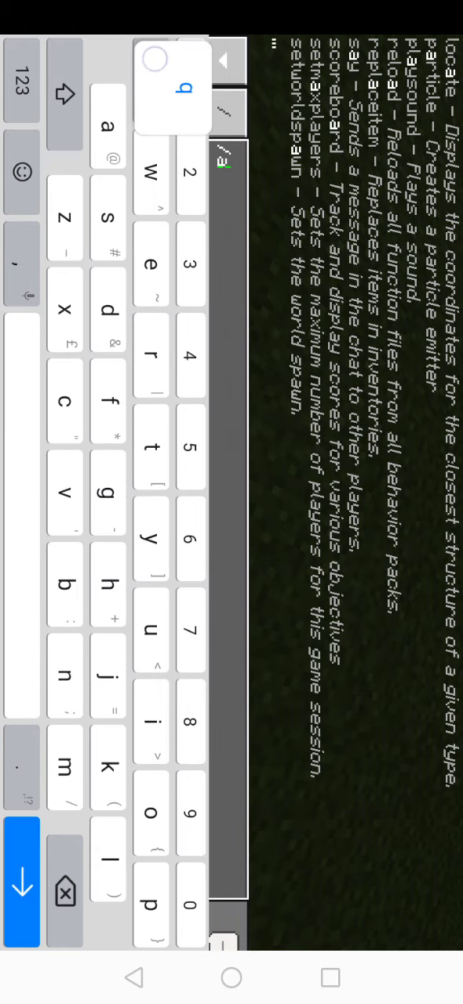
Step: Grant the player mayfly via '/ability @p mayfly true' in chat and fly upward
{"action": "left_click", "coordinate": [190, 88]}
{"action": "type", "text": "bility @p mayfly true"}
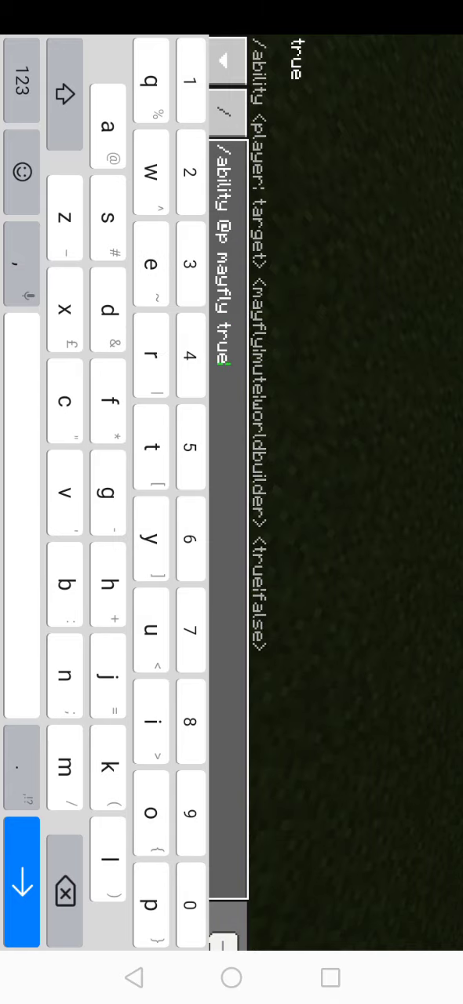
{"action": "left_click", "coordinate": [22, 882]}
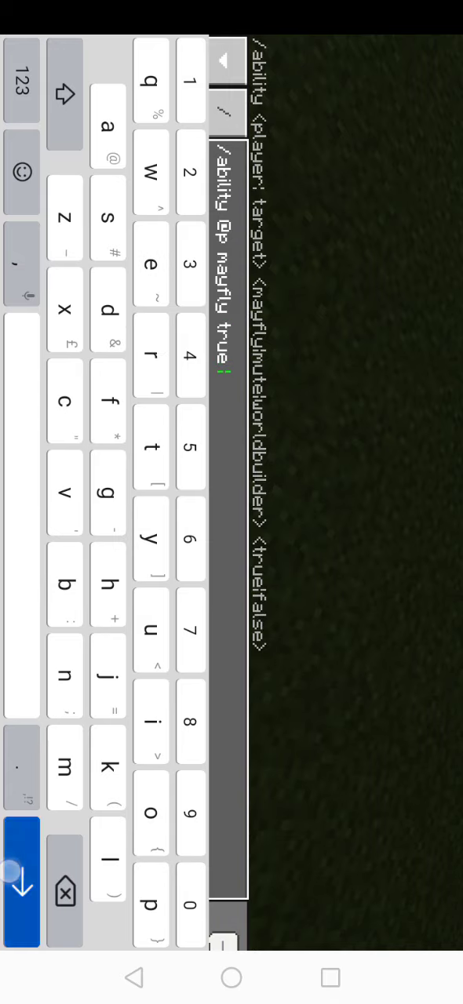
{"action": "left_click", "coordinate": [22, 878]}
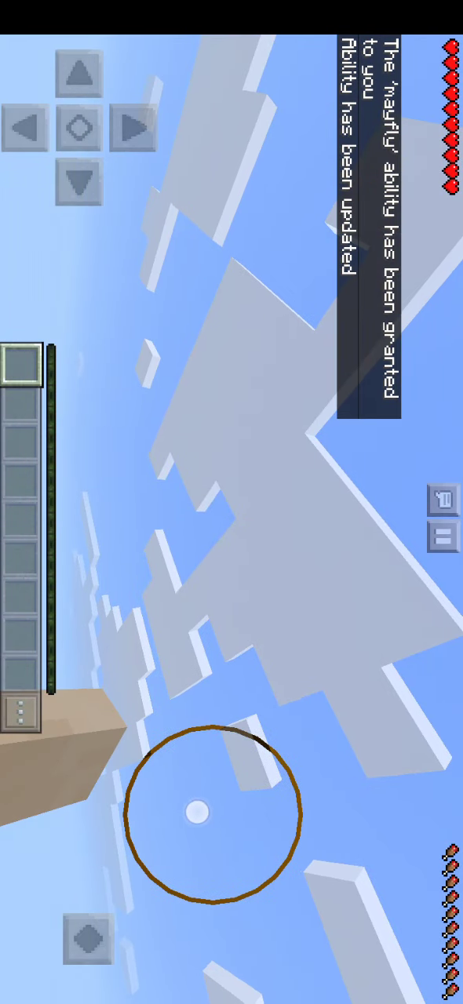